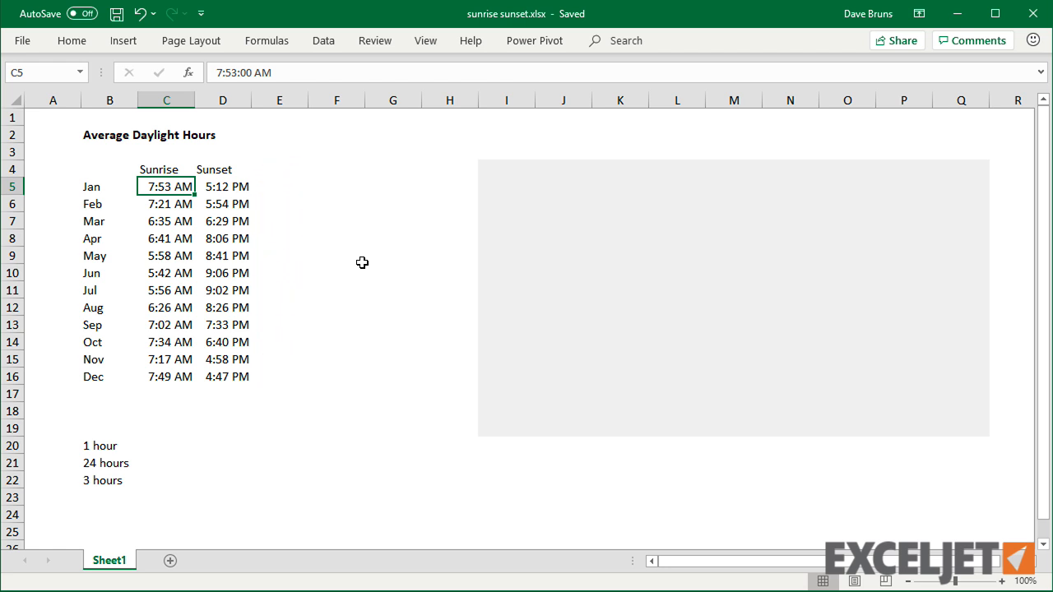
Preview a stacked column chart of the sunrise and sunset times from the Insert charts.
{"action": "left_click", "coordinate": [123, 39]}
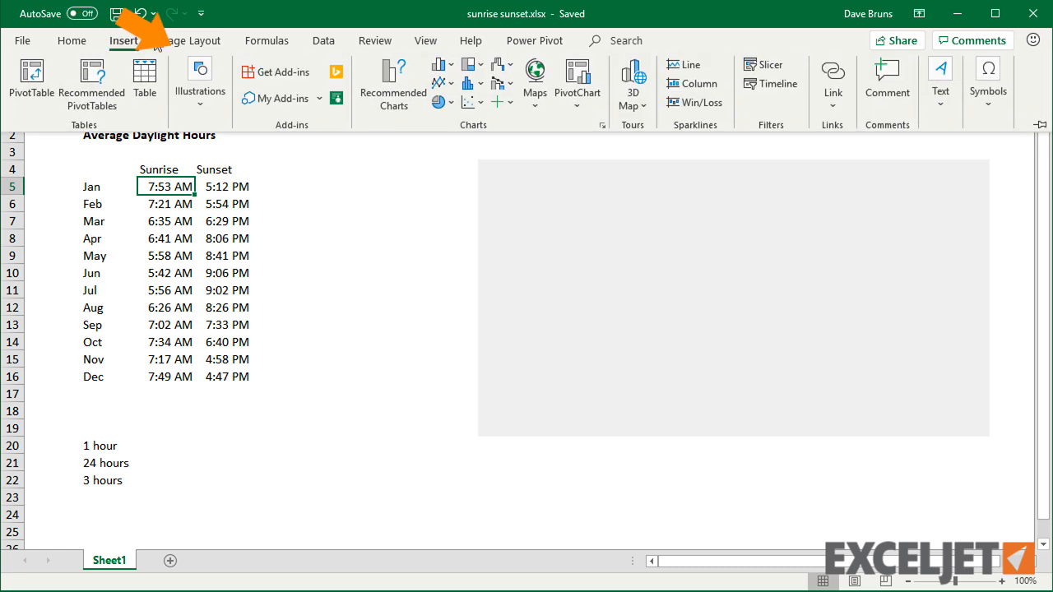
{"action": "left_click", "coordinate": [441, 64]}
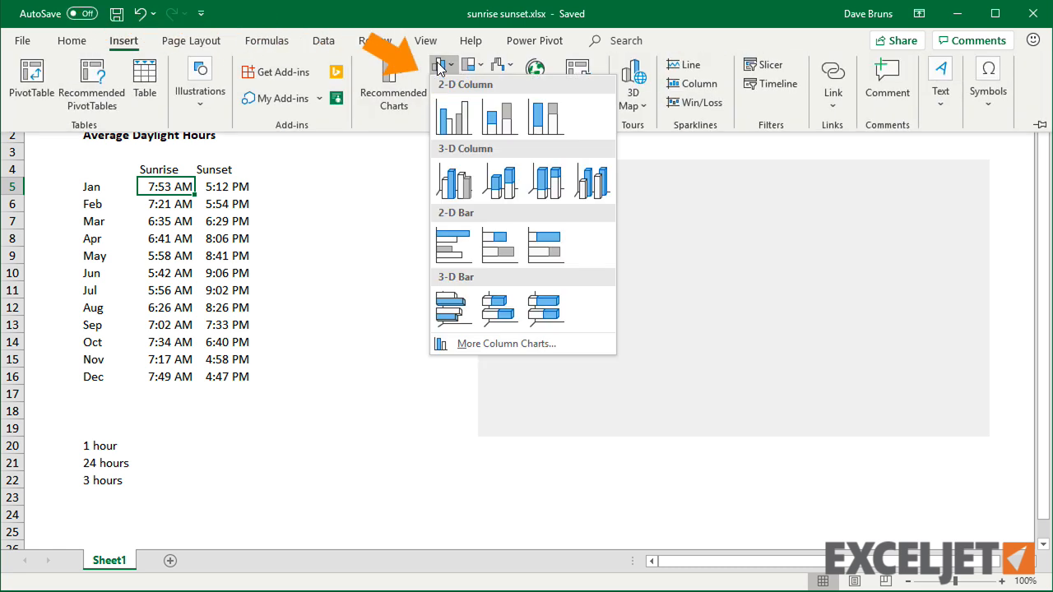
{"action": "left_click", "coordinate": [455, 115]}
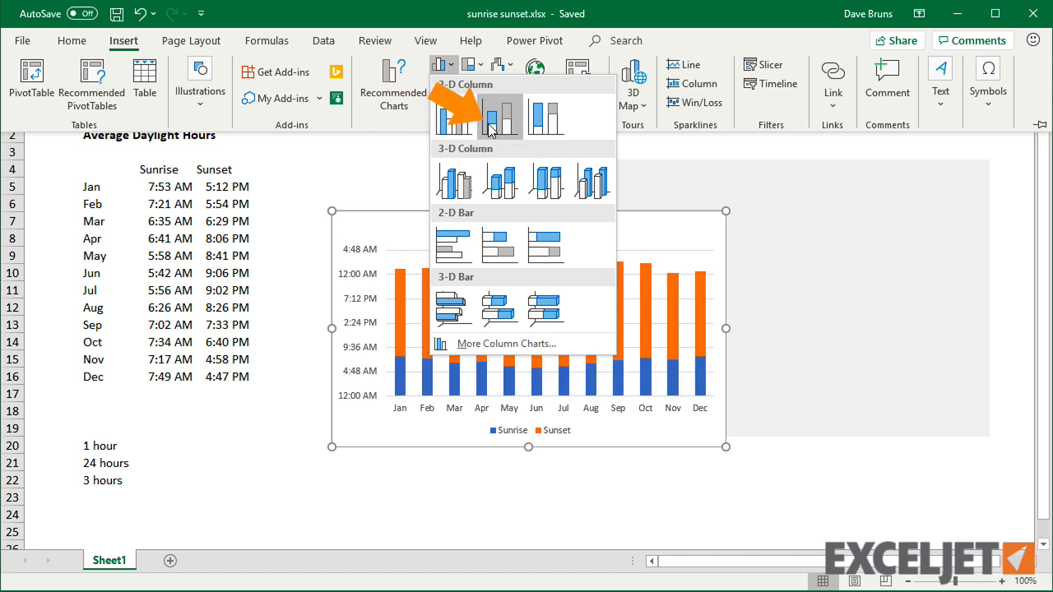
{"action": "mouse_move", "coordinate": [500, 115]}
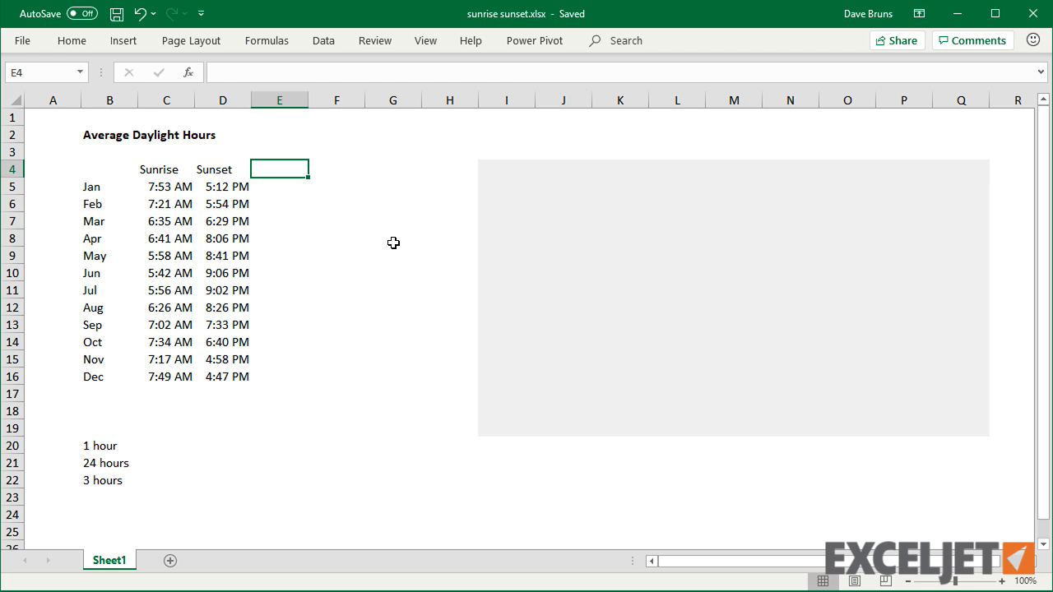
Add a Daylight column with =D5-C5 for January and fill it down through December.
{"action": "type", "text": "Day"}
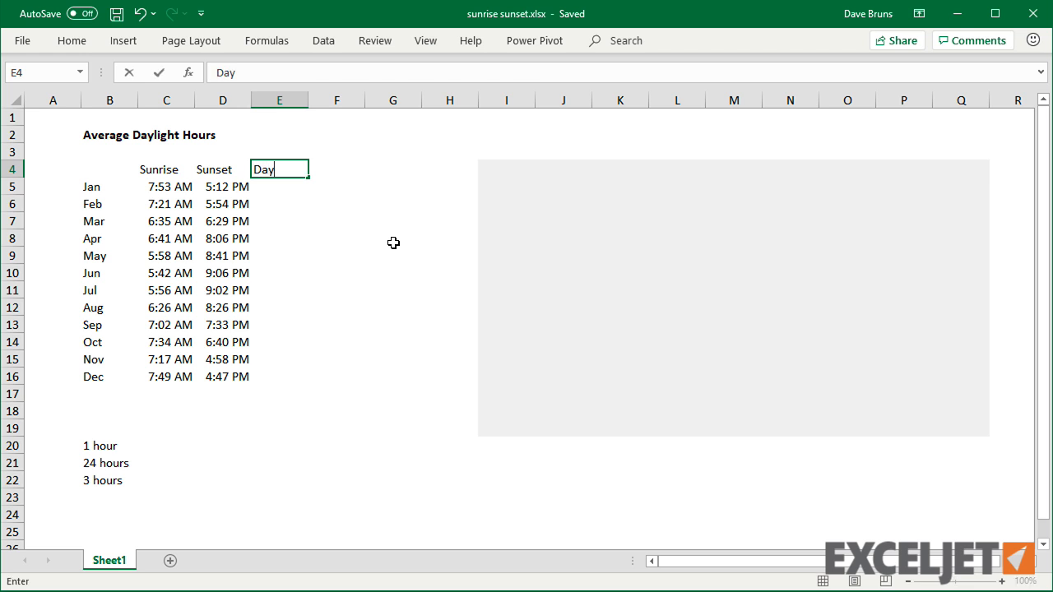
{"action": "type", "text": "light"}
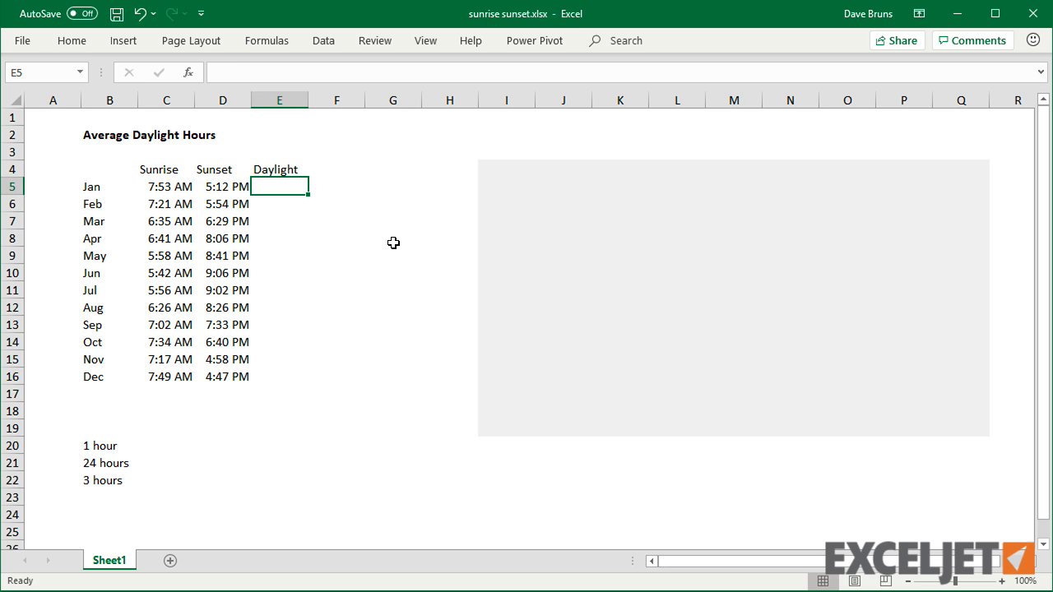
{"action": "type", "text": "="}
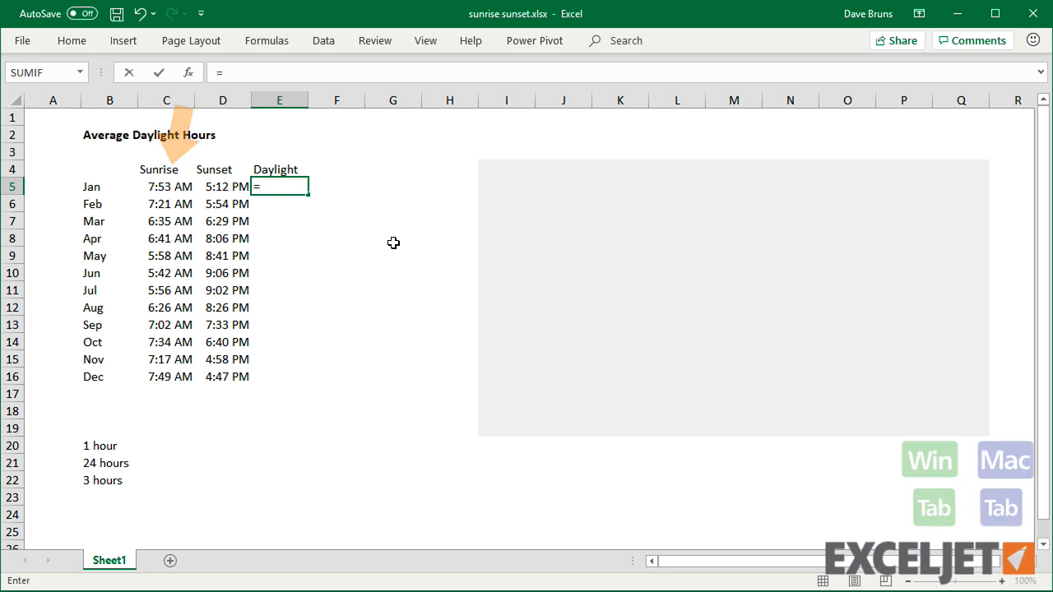
{"action": "left_click", "coordinate": [222, 186]}
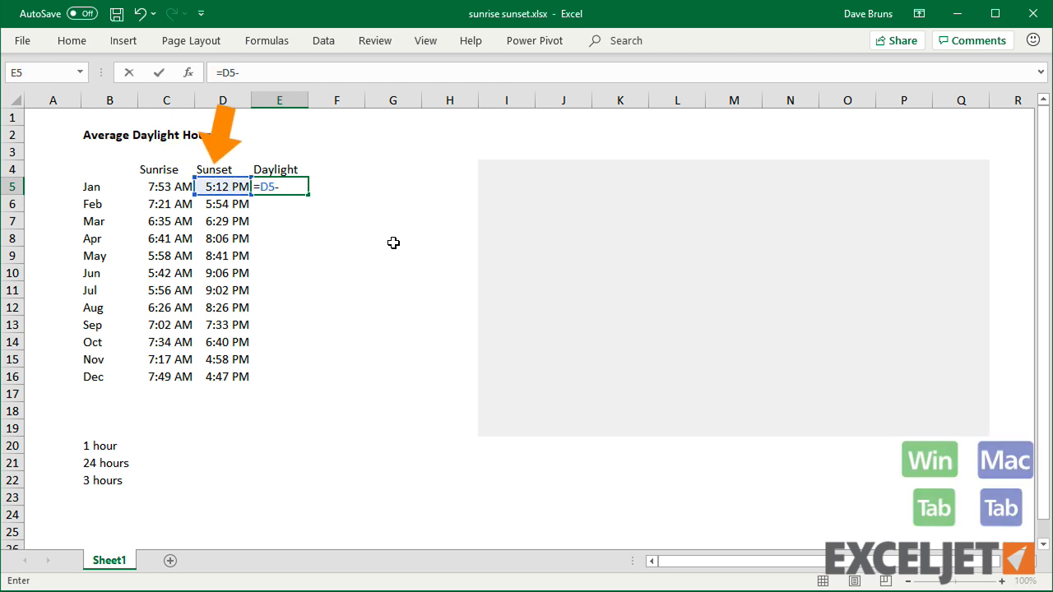
{"action": "type", "text": "C5"}
{"action": "key", "text": "Return"}
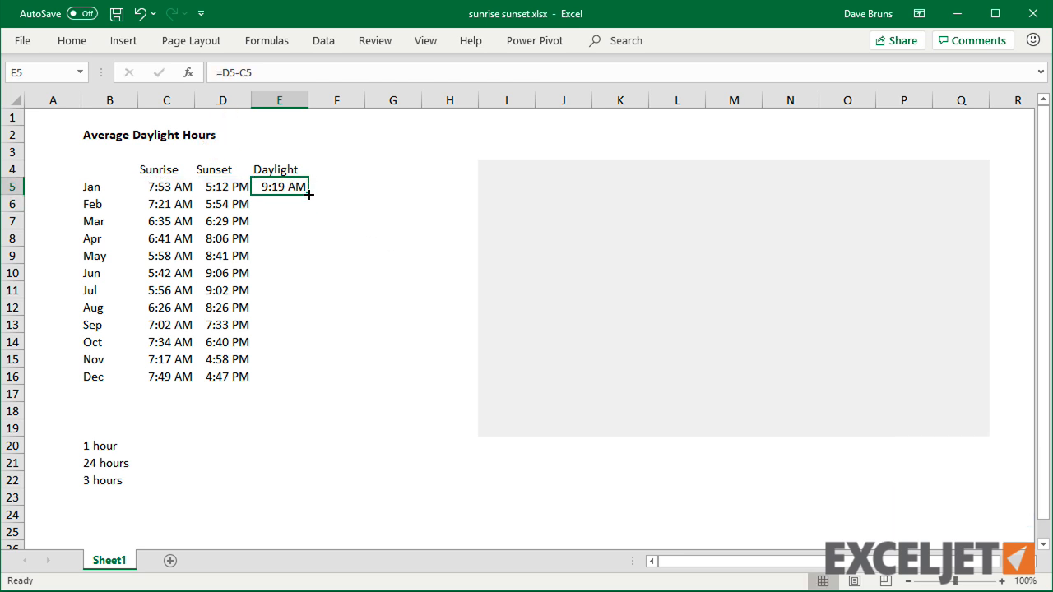
{"action": "left_click_drag", "start_coordinate": [310, 194], "coordinate": [280, 375]}
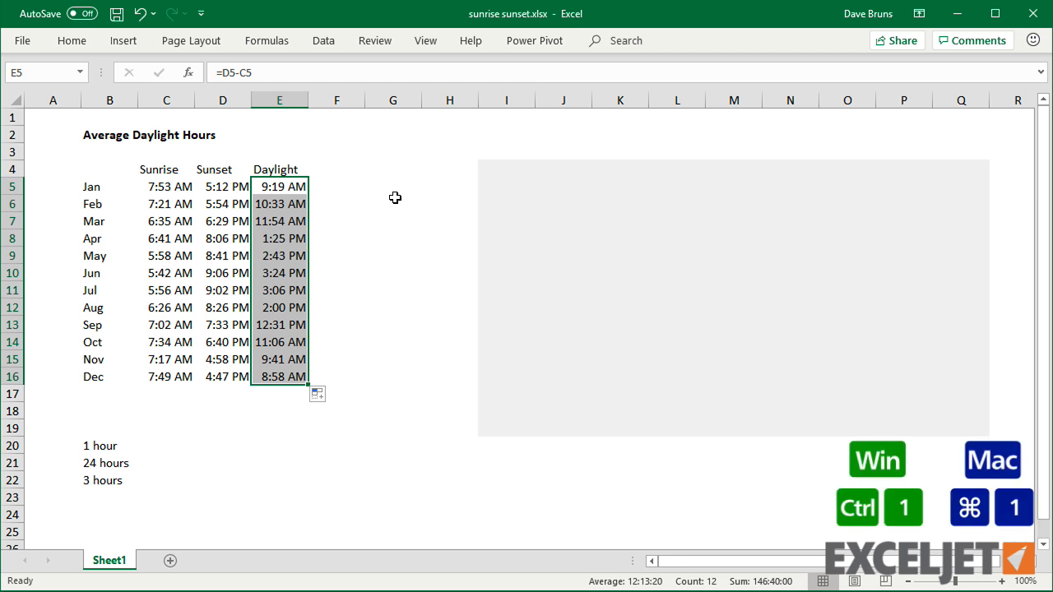
Format the Daylight values with the custom h:mm hours-and-minutes format.
{"action": "key", "text": "ctrl+1"}
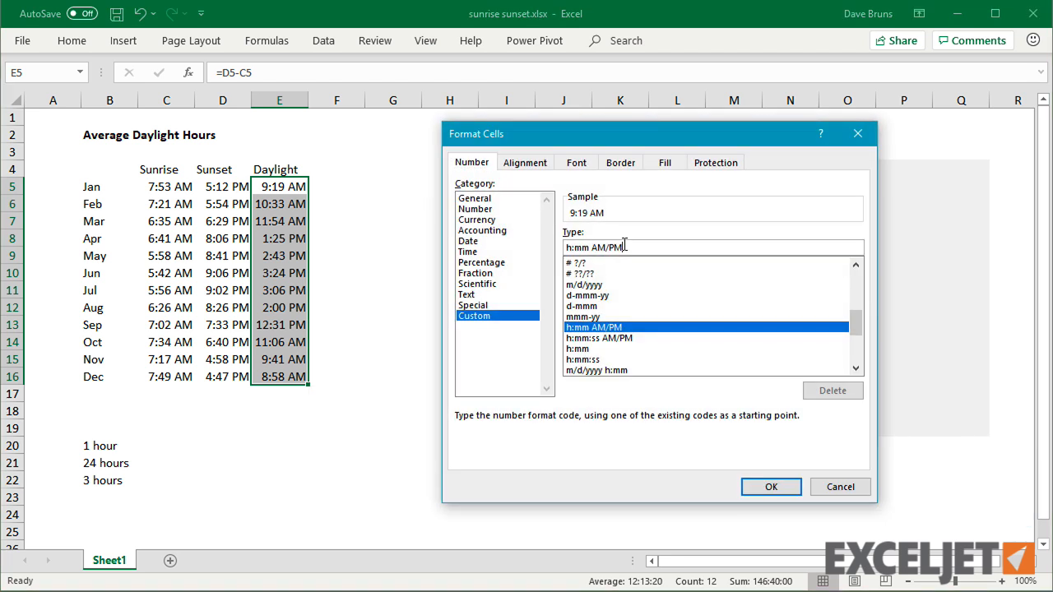
{"action": "type", "text": "h:mm"}
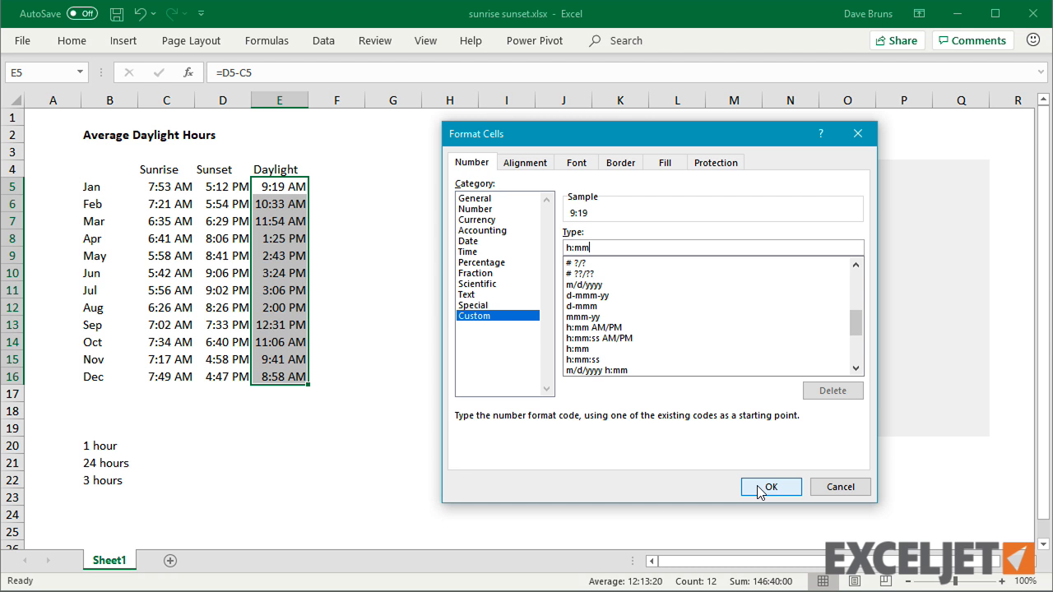
{"action": "left_click", "coordinate": [770, 487]}
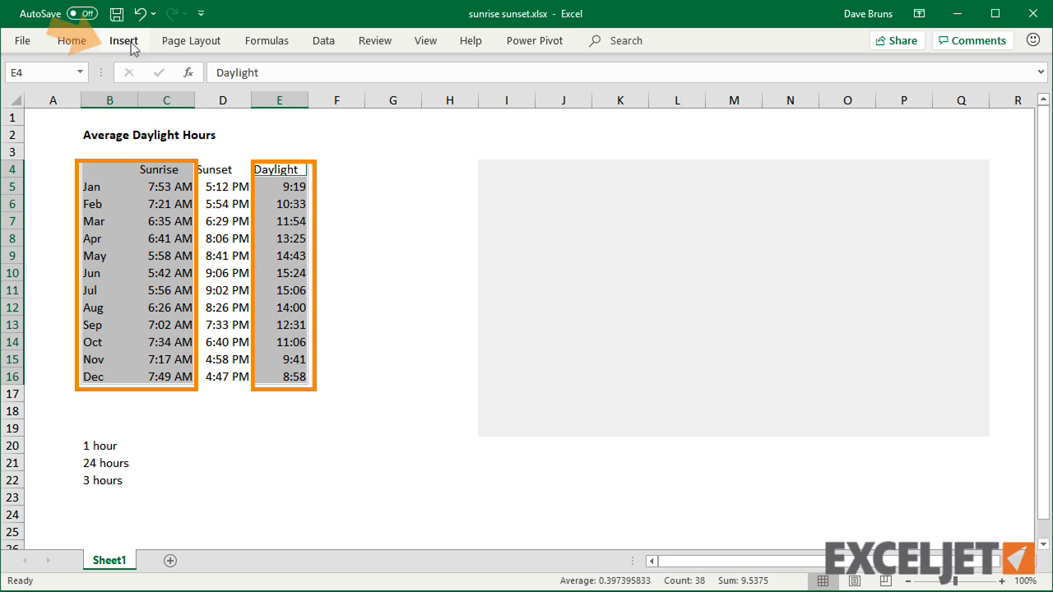
Insert a stacked column chart of monthly Sunrise and Daylight beside the table.
{"action": "left_click", "coordinate": [442, 66]}
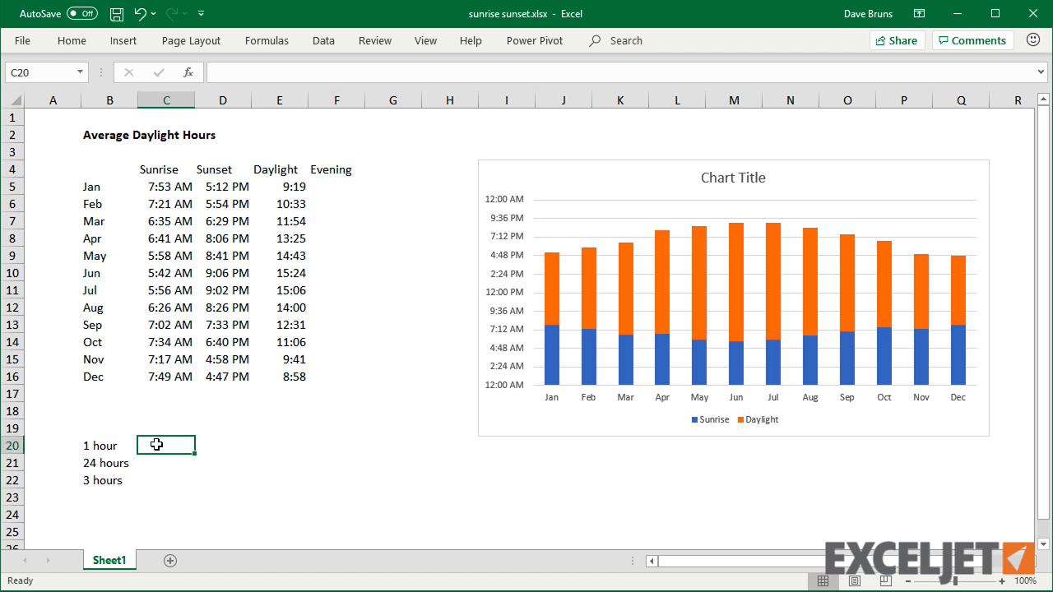
{"action": "mouse_move", "coordinate": [395, 507]}
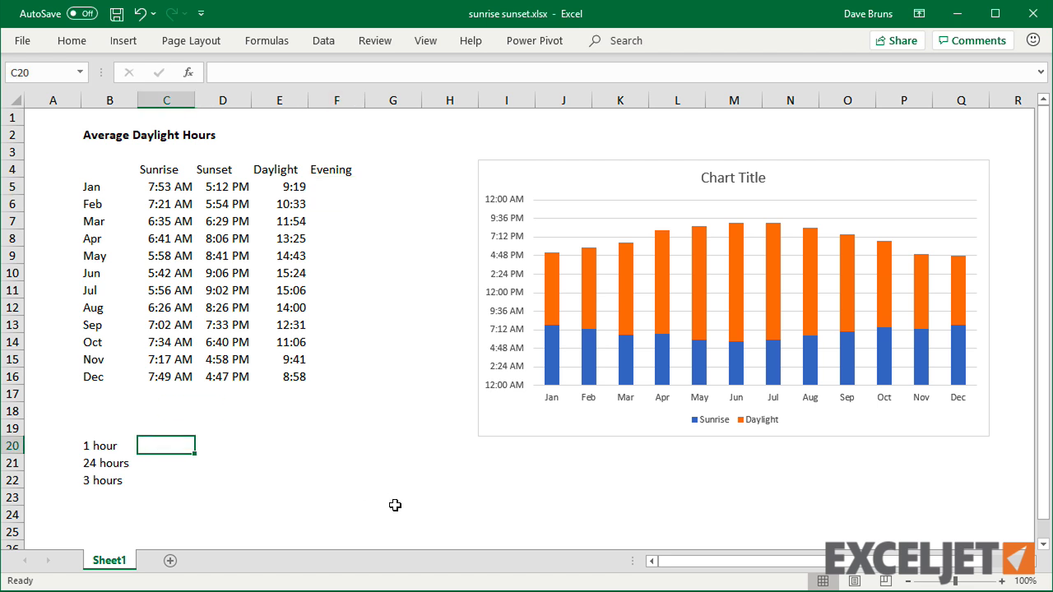
Enter =1/24 and =24/24 to show 1 hour as 0.041667 and 24 hours as 1.
{"action": "type", "text": "="}
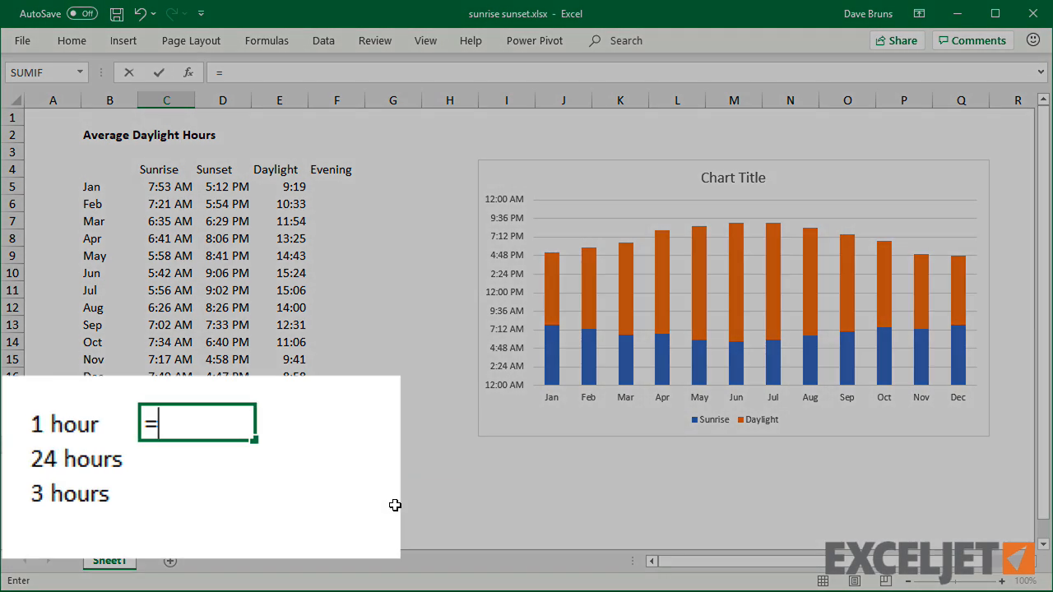
{"action": "type", "text": "1/24"}
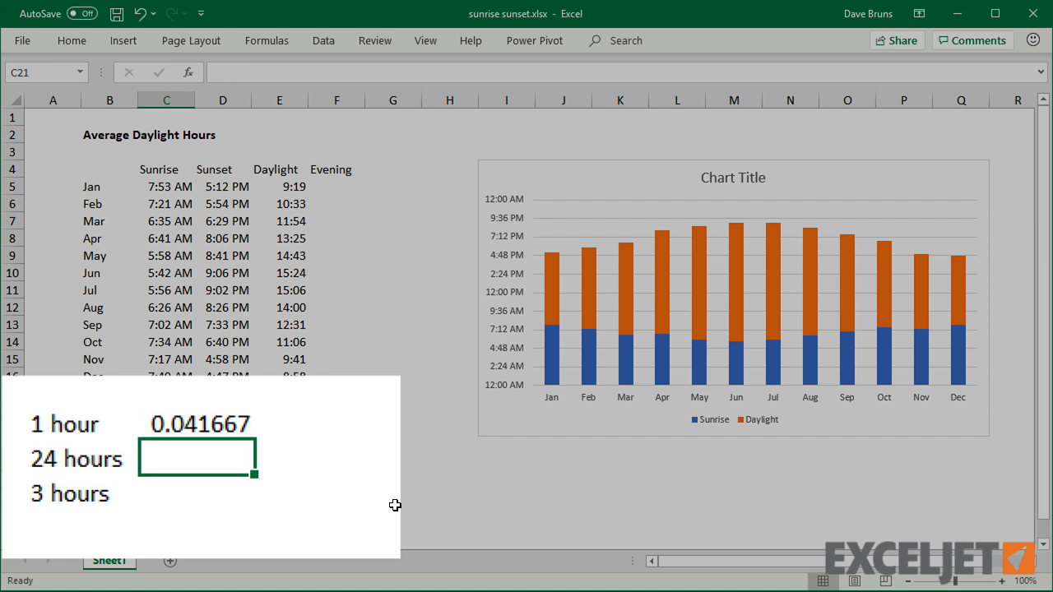
{"action": "type", "text": "=24"}
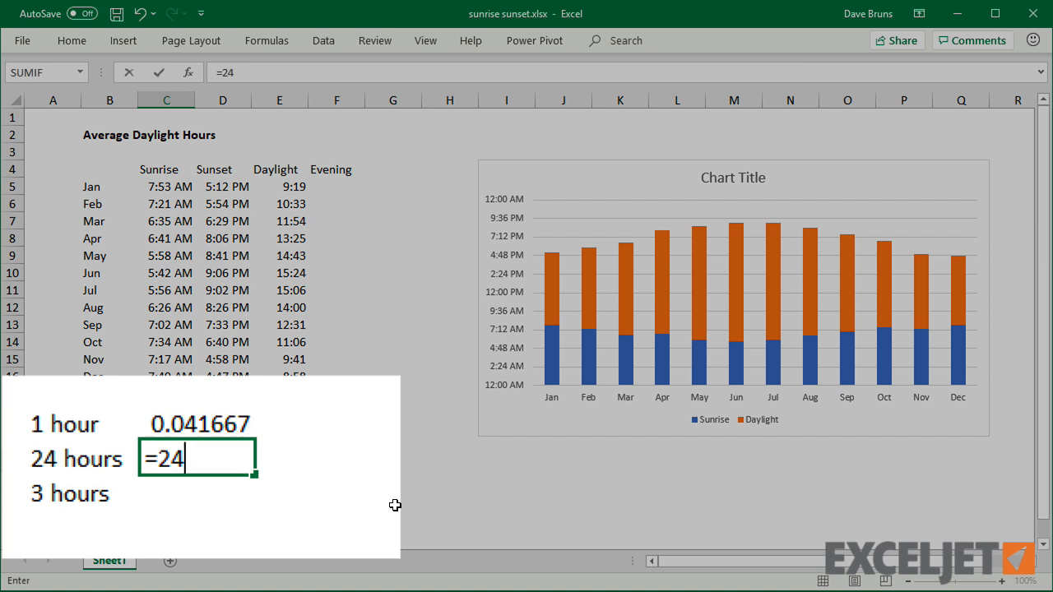
{"action": "type", "text": "/24"}
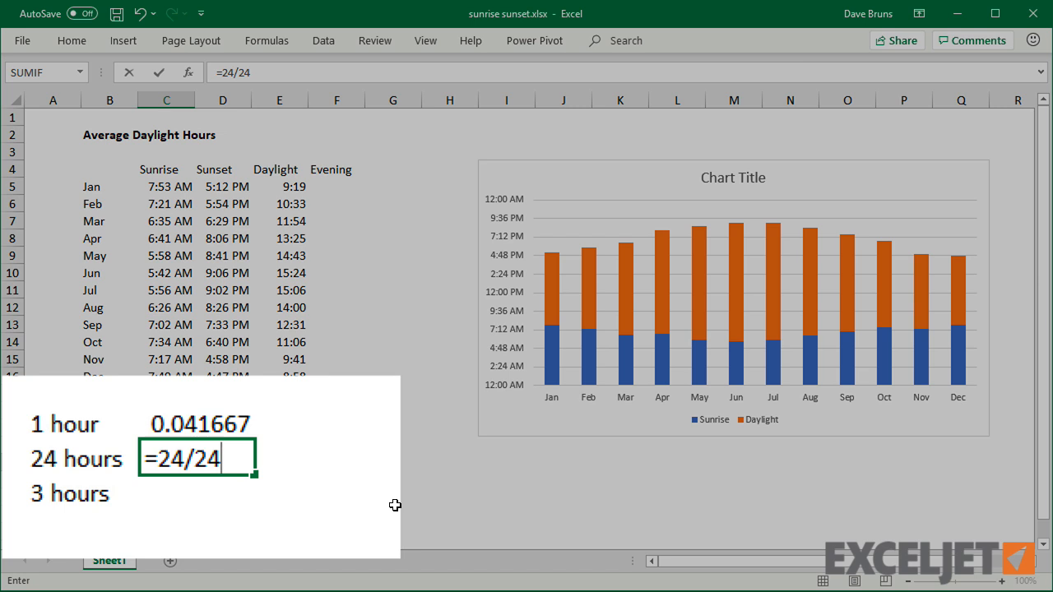
{"action": "key", "text": "Return"}
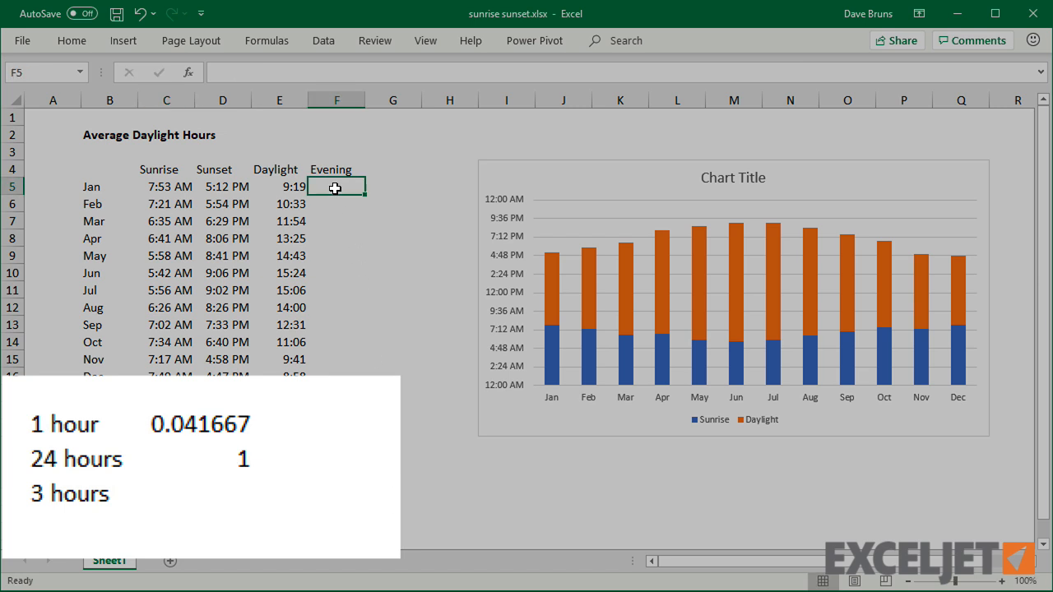
{"action": "type", "text": "="}
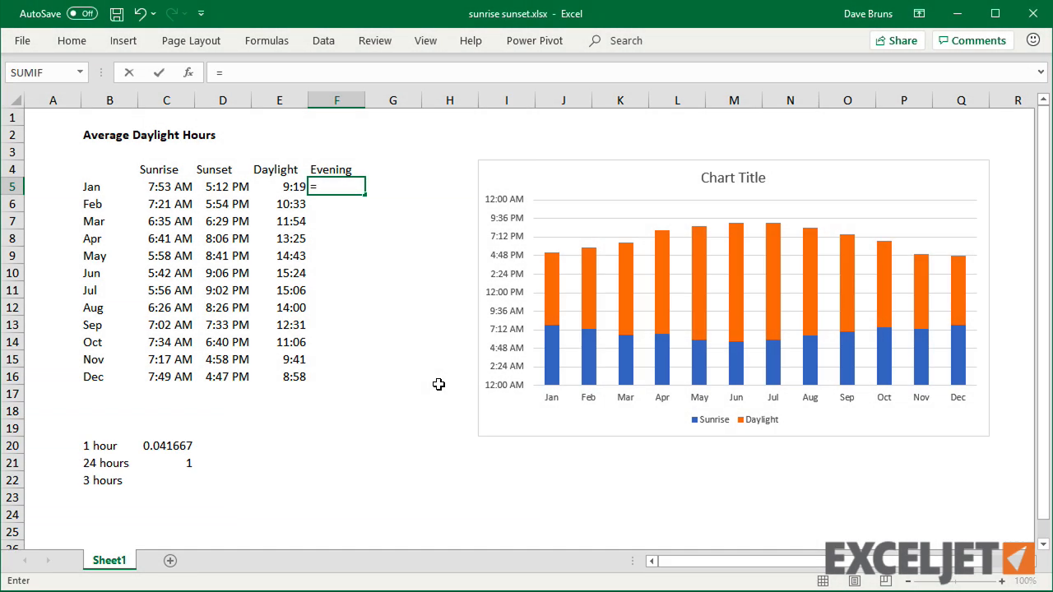
Fill the Evening column with =1-D5 through December and format it as h:mm.
{"action": "type", "text": "1-"}
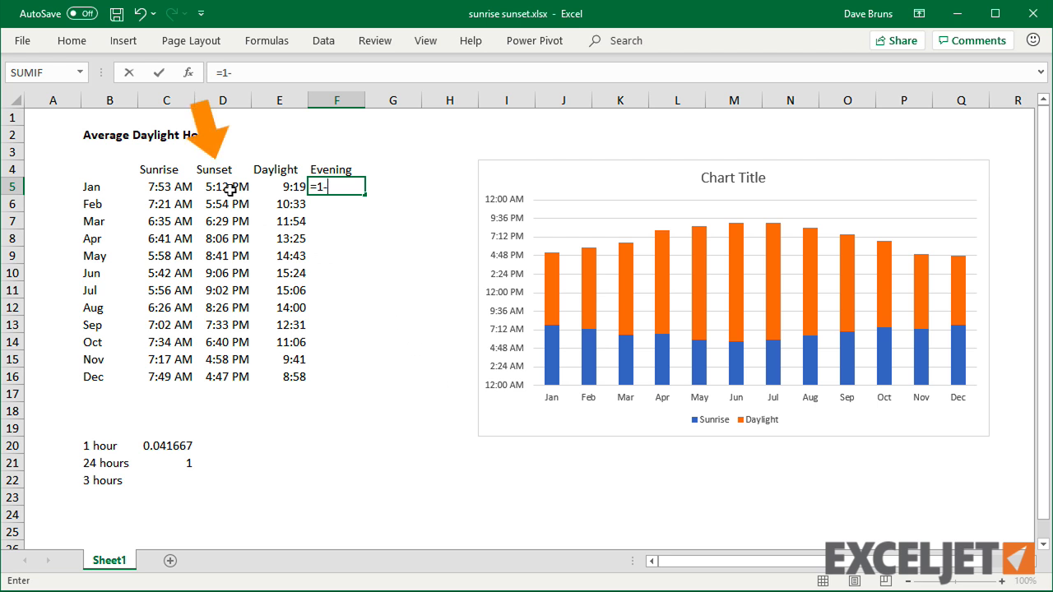
{"action": "key", "text": "Return"}
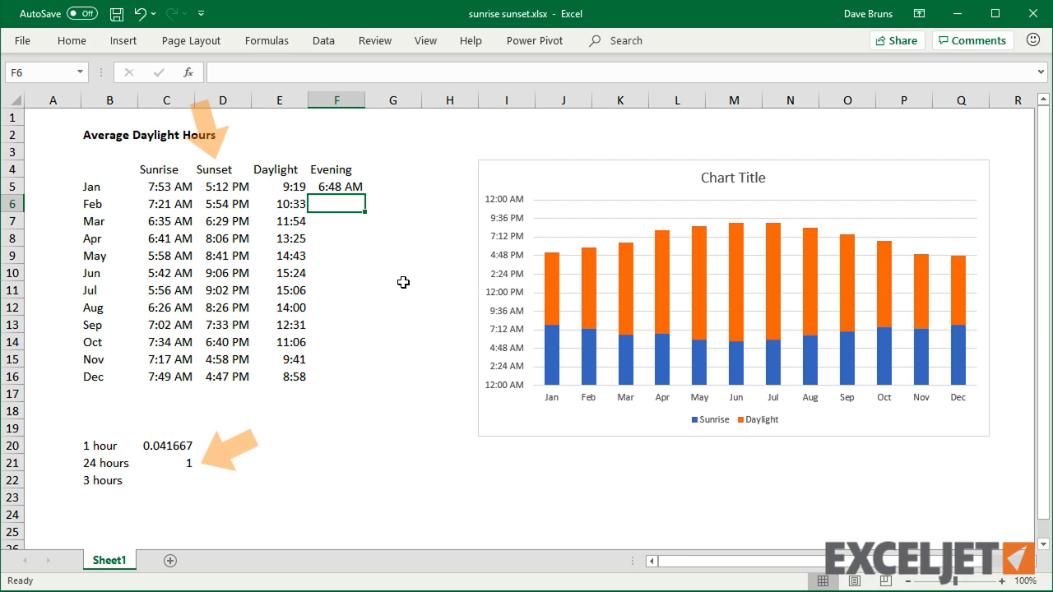
{"action": "left_click_drag", "start_coordinate": [336, 194], "coordinate": [335, 385]}
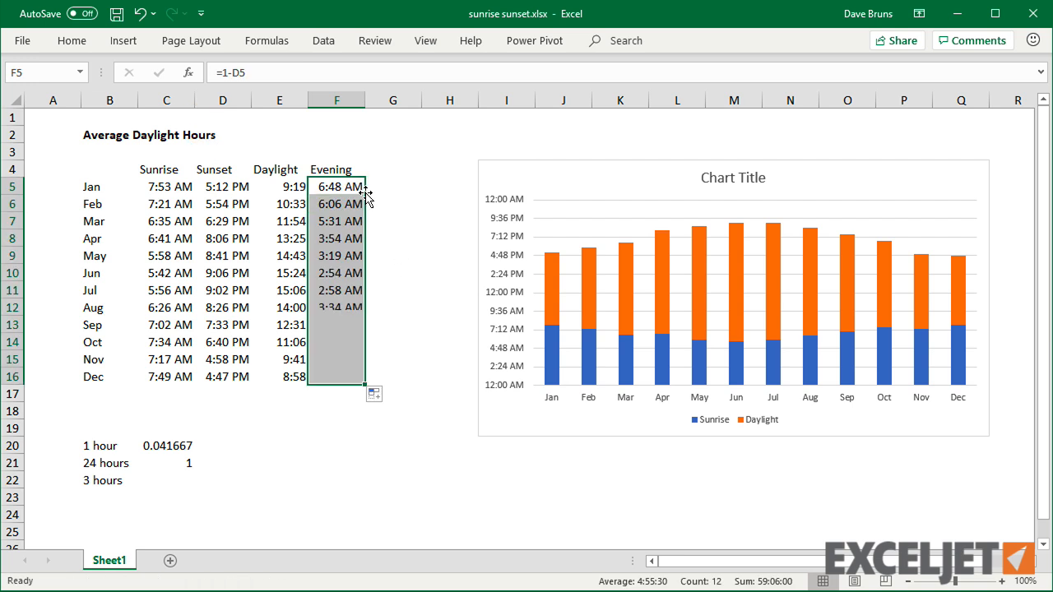
{"action": "key", "text": "ctrl+1"}
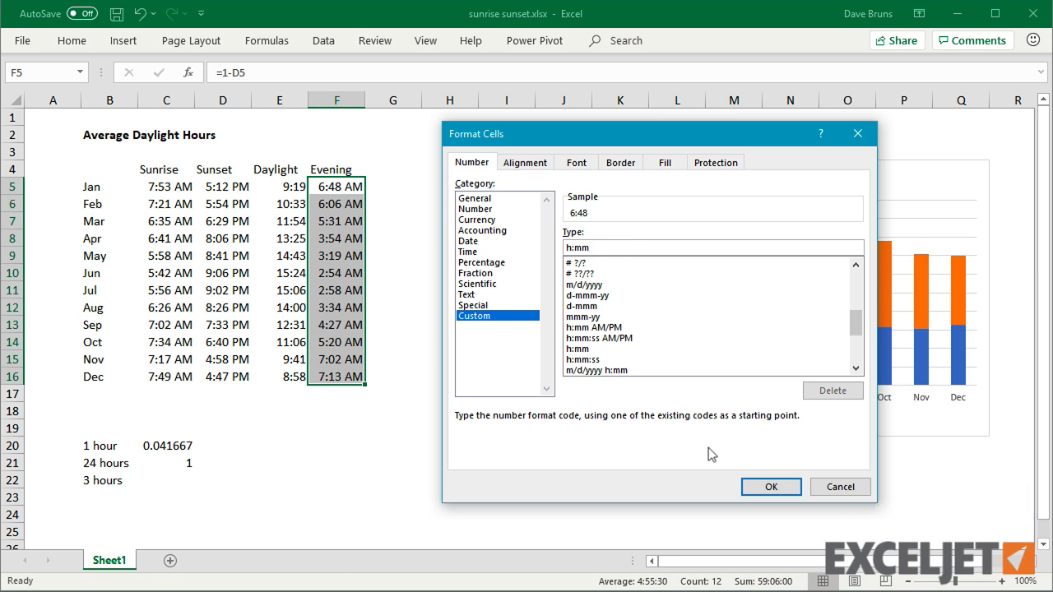
{"action": "left_click", "coordinate": [770, 487]}
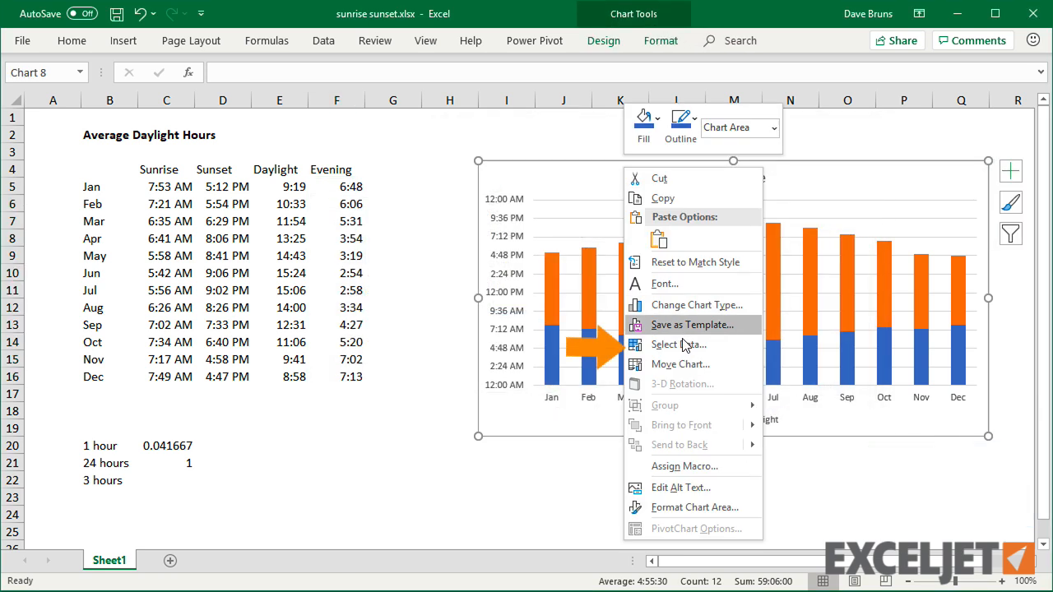
Add the Evening series F4:F16 to the chart via Select Data and title it Average Daylight Hours.
{"action": "left_click", "coordinate": [680, 344]}
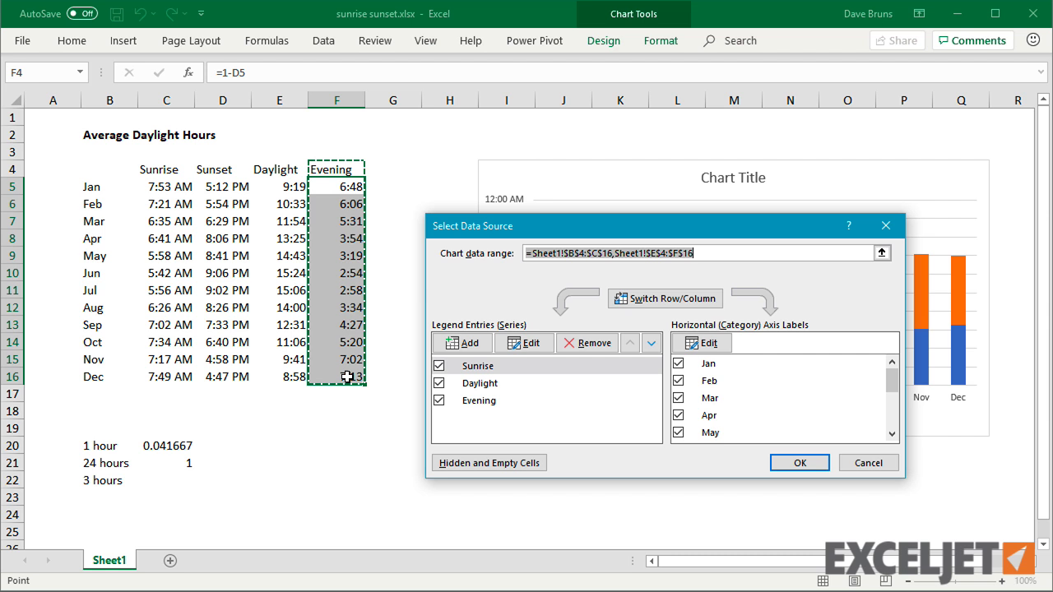
{"action": "left_click", "coordinate": [798, 463]}
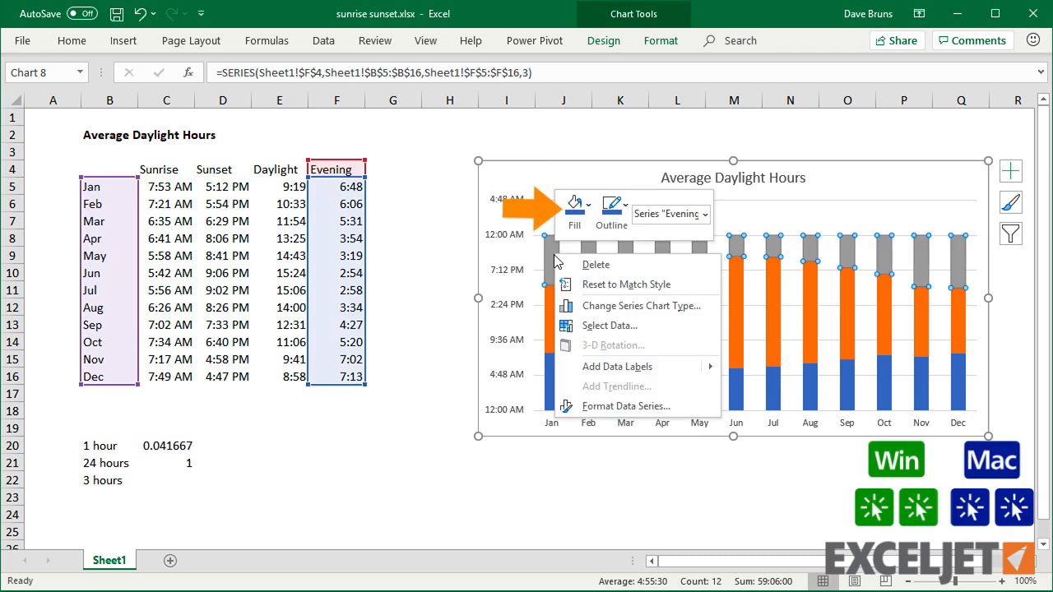
Fill the Evening bars with the same blue as the Sunrise band.
{"action": "left_click", "coordinate": [575, 204]}
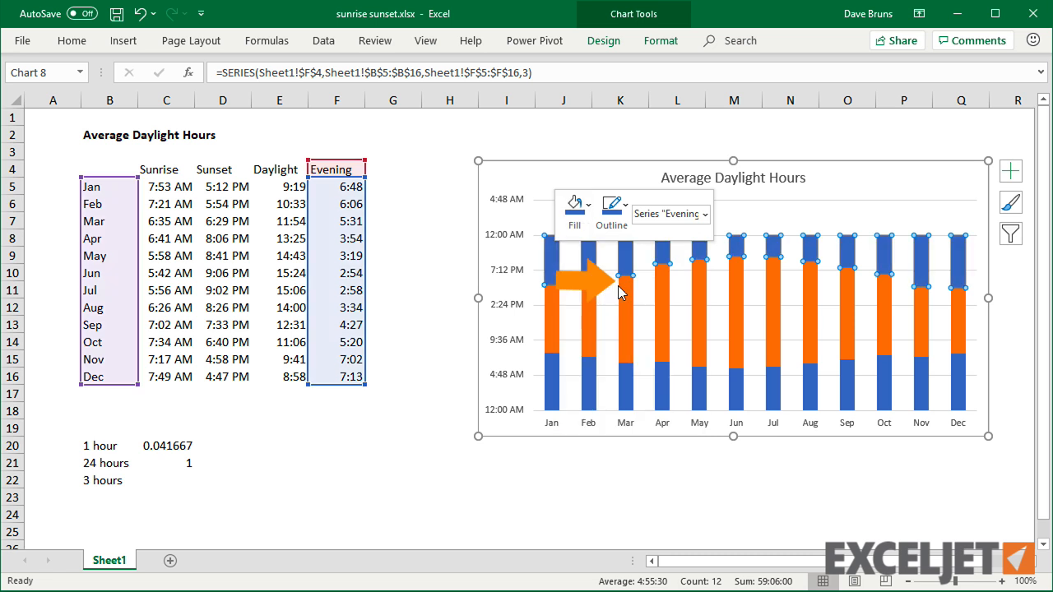
{"action": "mouse_move", "coordinate": [570, 301]}
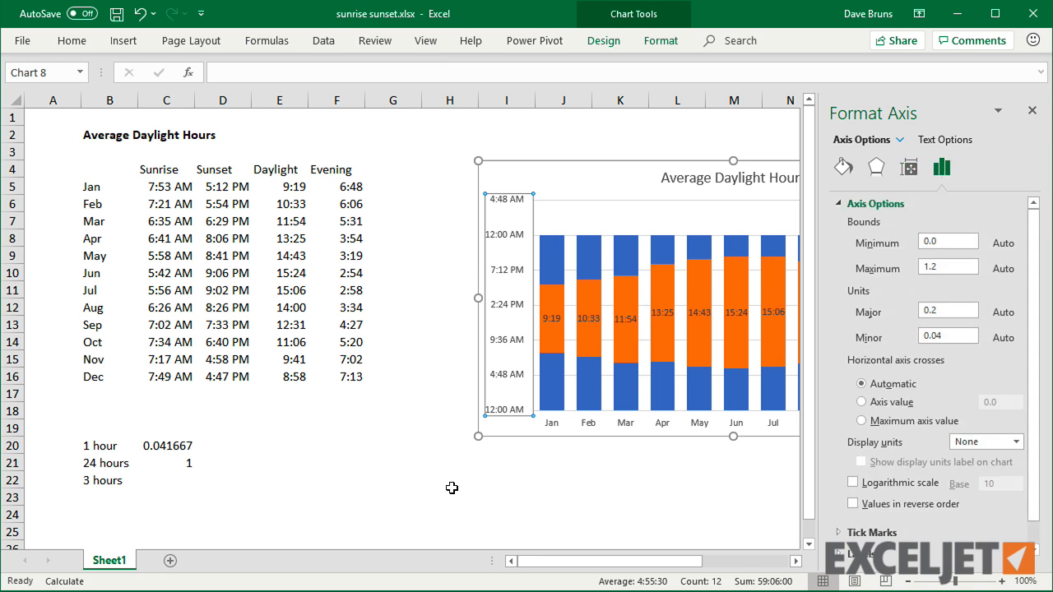
Set the time axis Maximum 1.0, Major unit 0.125 and custom label format h AM/PM.
{"action": "left_click", "coordinate": [197, 491]}
{"action": "type", "text": "0.125"}
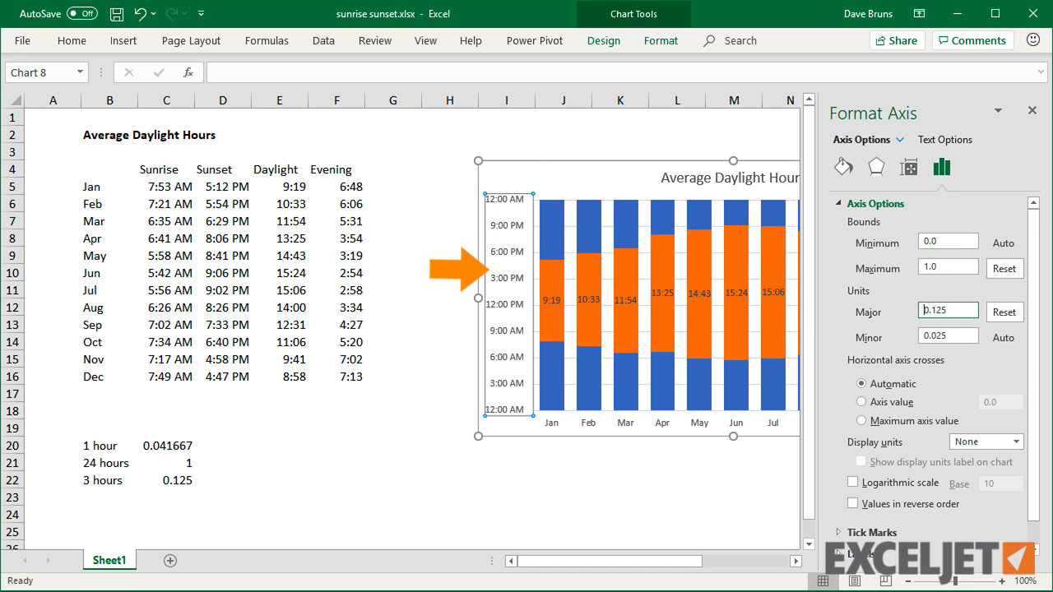
{"action": "scroll", "scroll_direction": "down", "scroll_amount": 3}
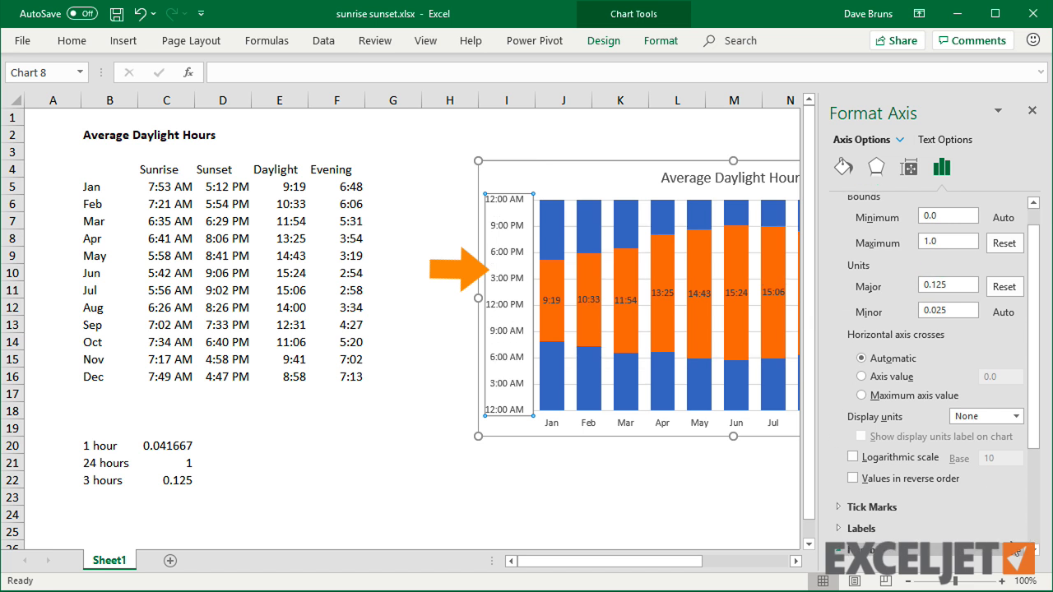
{"action": "left_click", "coordinate": [865, 398]}
{"action": "type", "text": "h"}
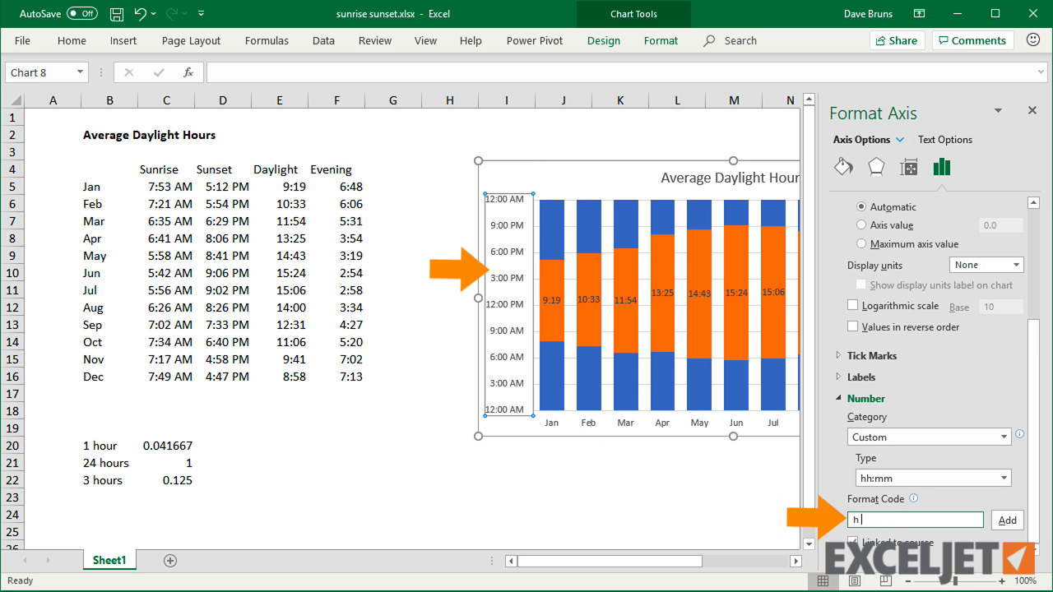
{"action": "type", "text": "AM/PM"}
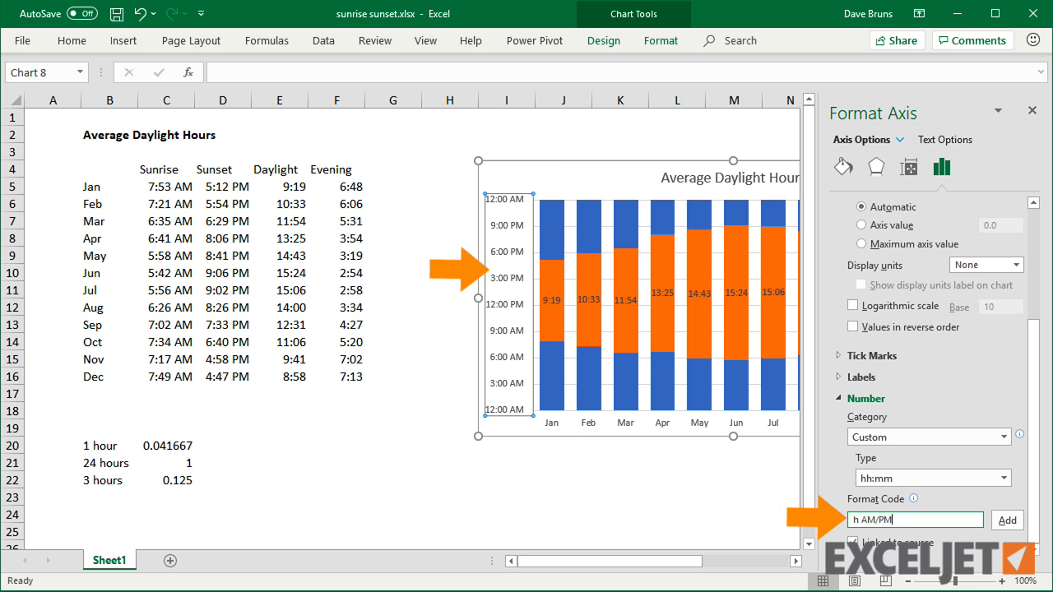
{"action": "left_click", "coordinate": [1007, 520]}
{"action": "type", "text": "hrs"}
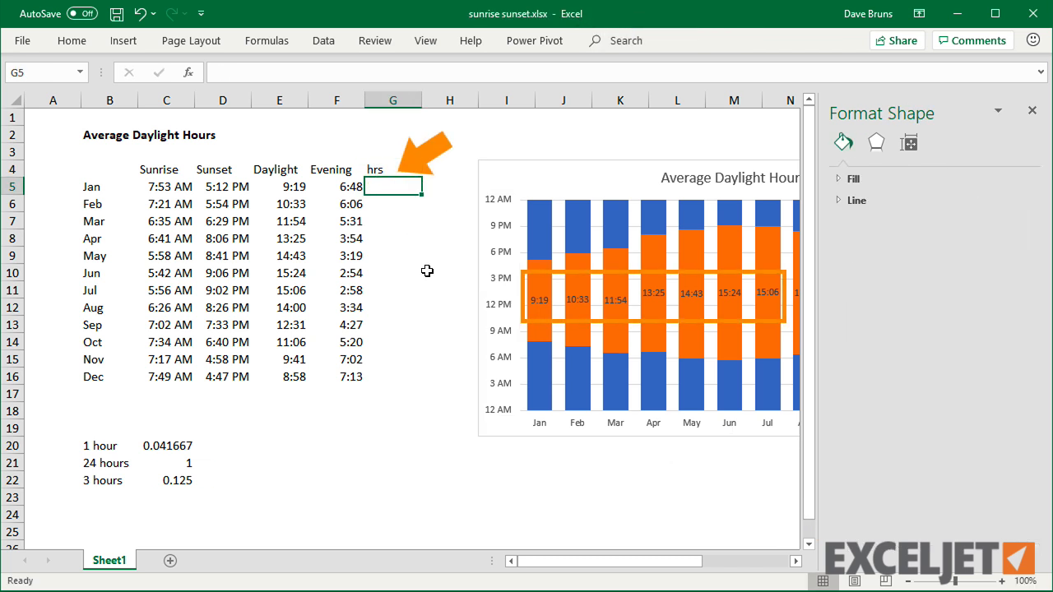
Add an hrs column of =24*E5 filled to G16, formatted as Number with 1 decimal place.
{"action": "type", "text": "=24*E5"}
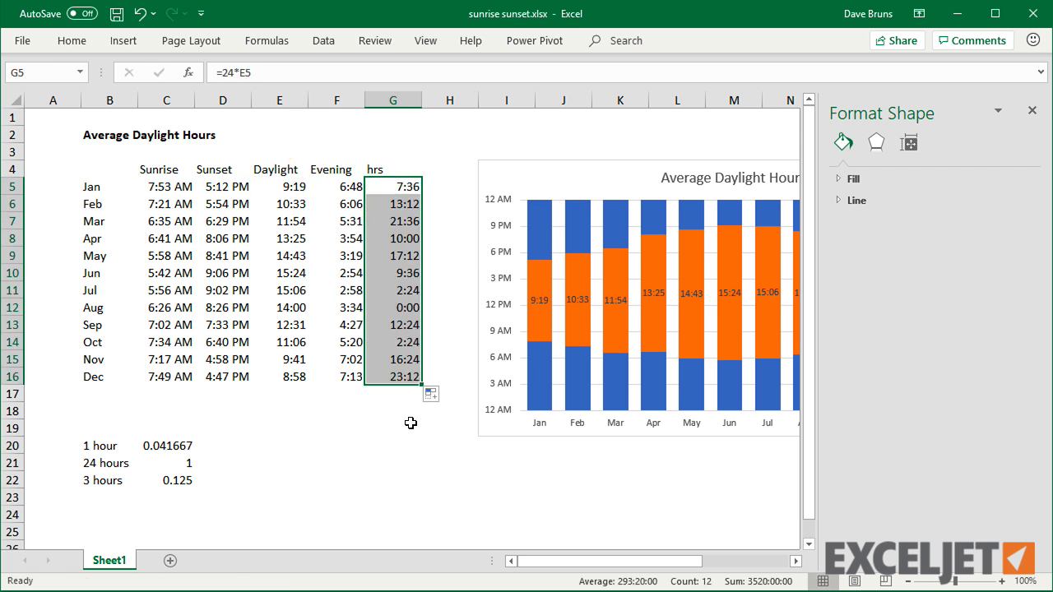
{"action": "key", "text": "ctrl+1"}
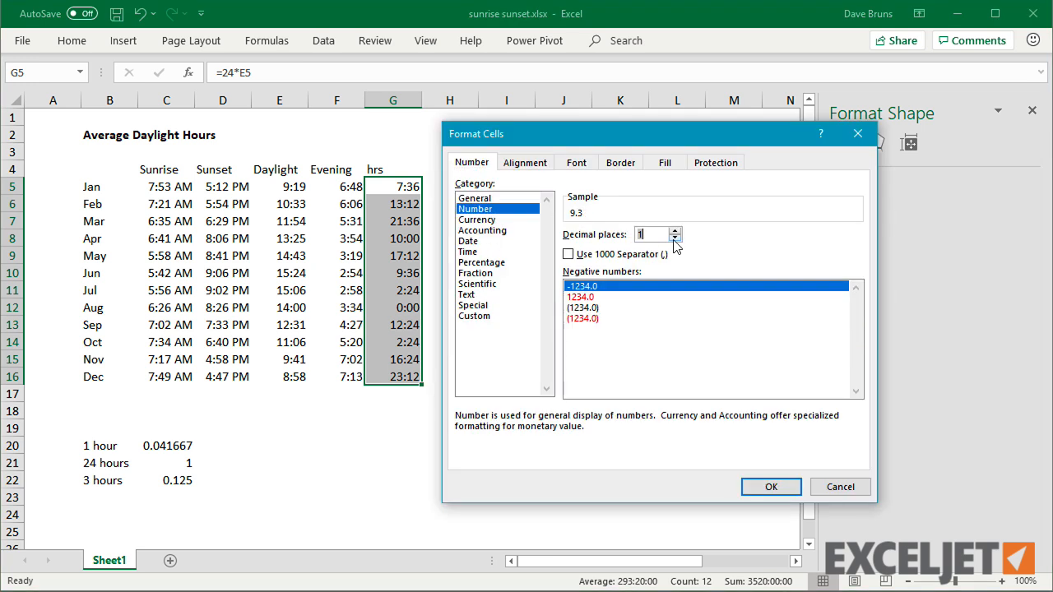
{"action": "left_click", "coordinate": [771, 487]}
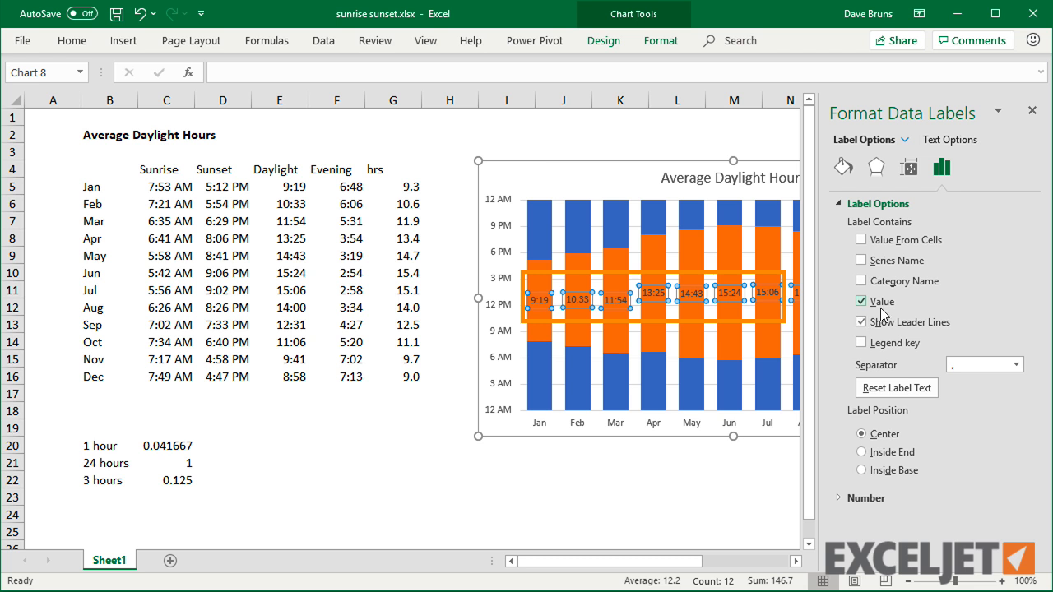
Label the Daylight bars with Value From Cells G5:G16 instead of the clock-time values.
{"action": "left_click", "coordinate": [862, 241]}
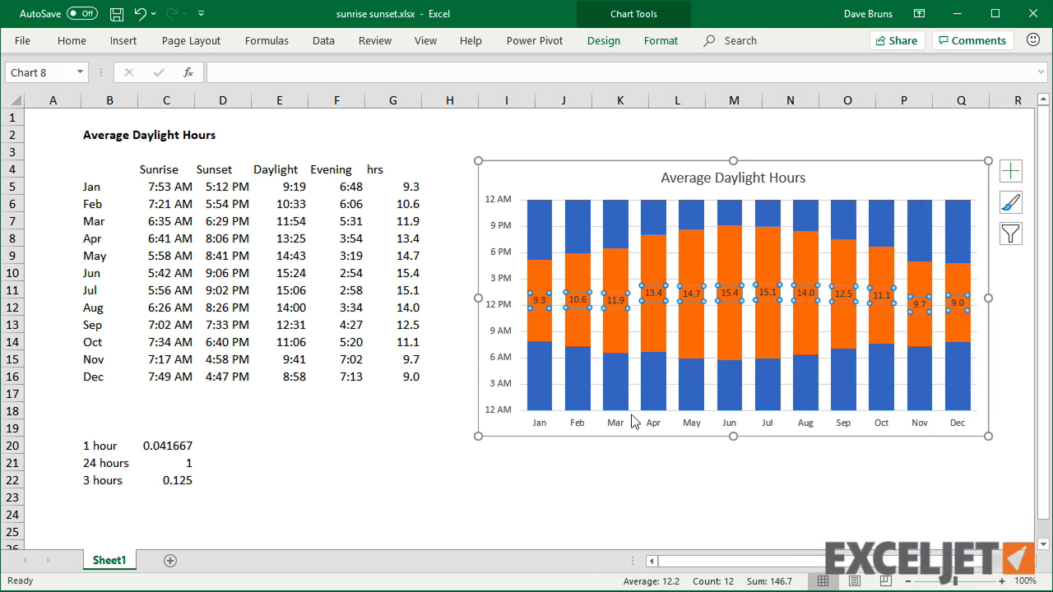
{"action": "left_click", "coordinate": [507, 462]}
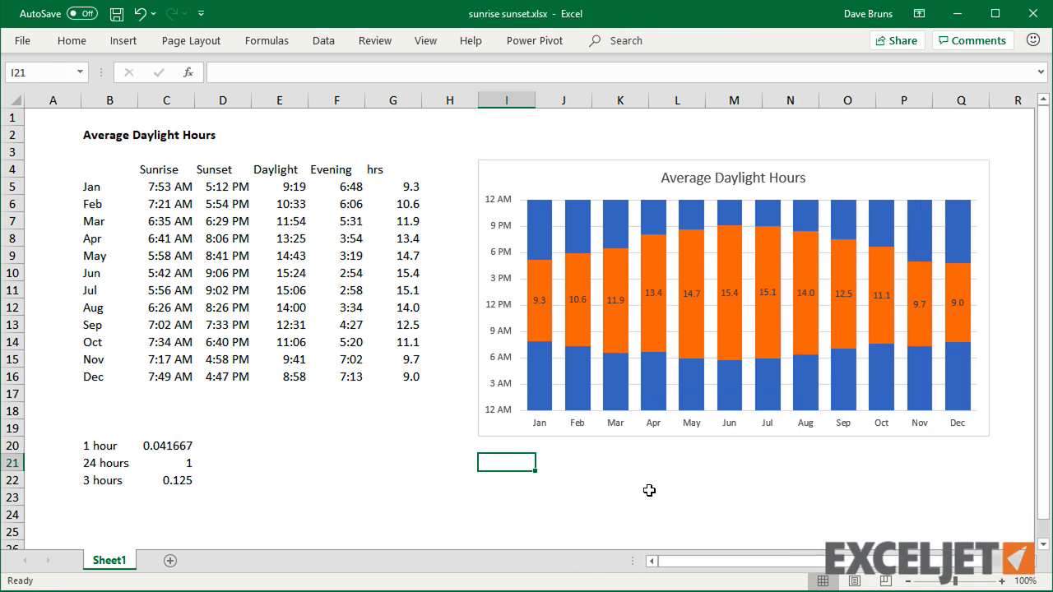